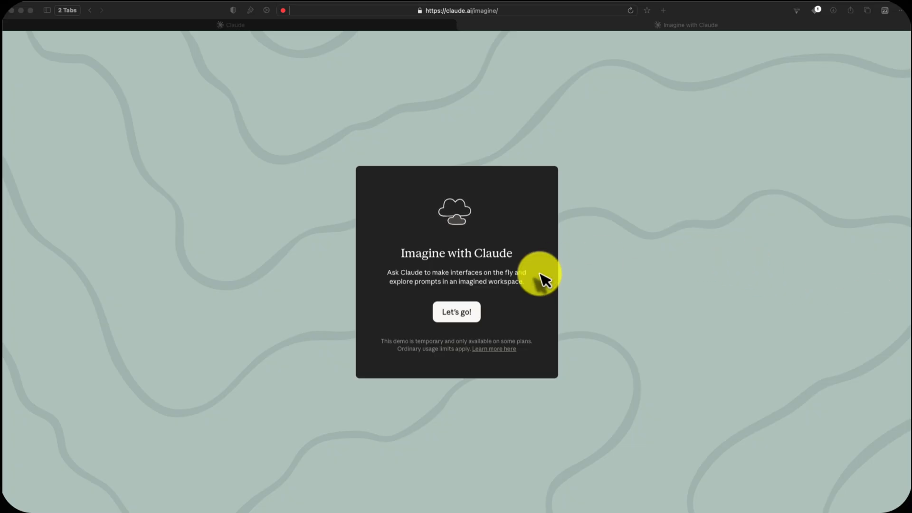
pyautogui.moveTo(474, 285)
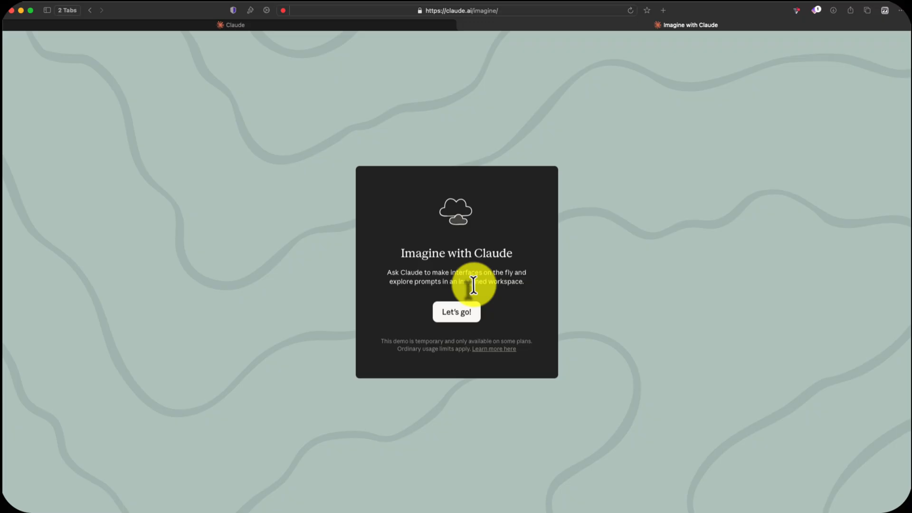
pyautogui.moveTo(539, 320)
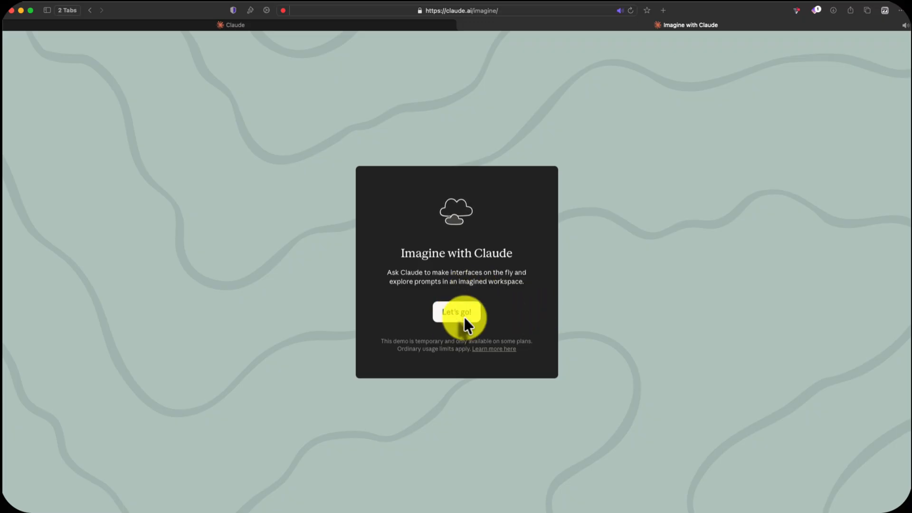
# - Enter the workspace and pick the 'Whip up a nostalgic desktop game' suggestion to get a Snake Game
pyautogui.click(456, 313)
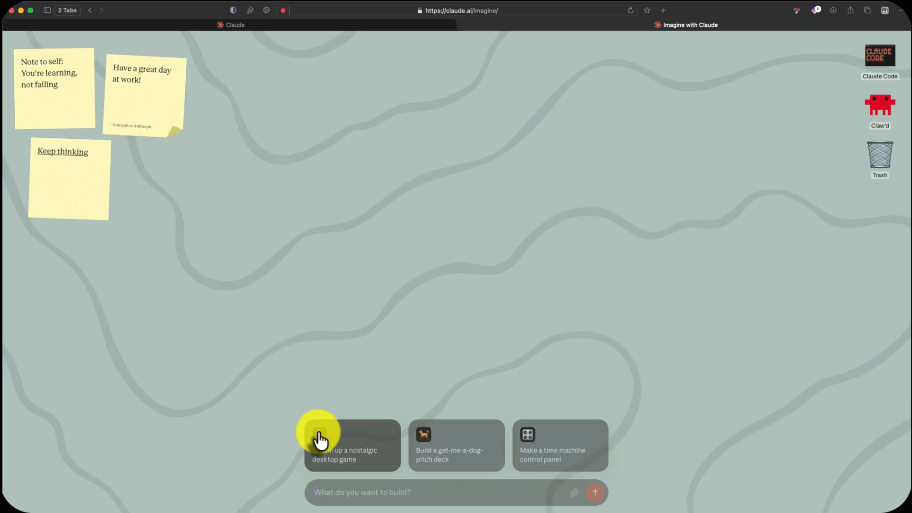
pyautogui.click(350, 454)
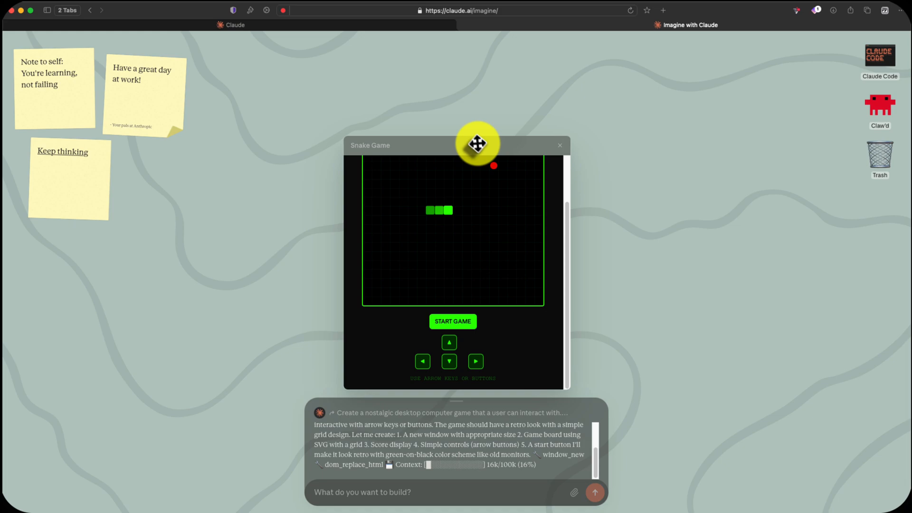
# - Drag the Snake Game window higher and try START GAME several times
pyautogui.moveTo(477, 143); pyautogui.dragTo(485, 96)
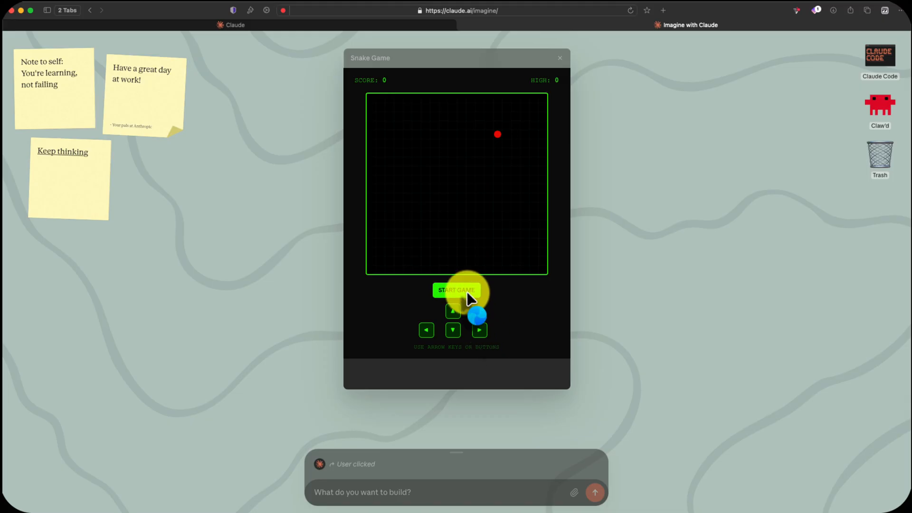
pyautogui.click(456, 290)
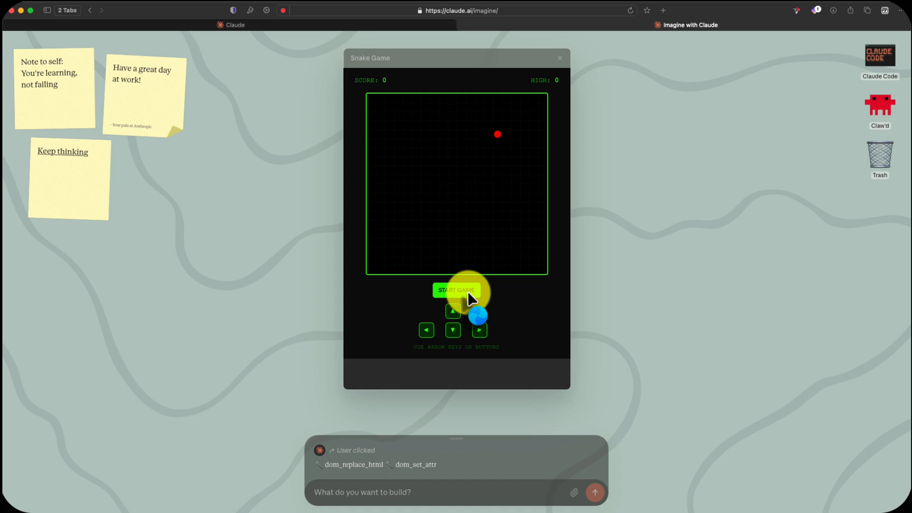
pyautogui.click(456, 291)
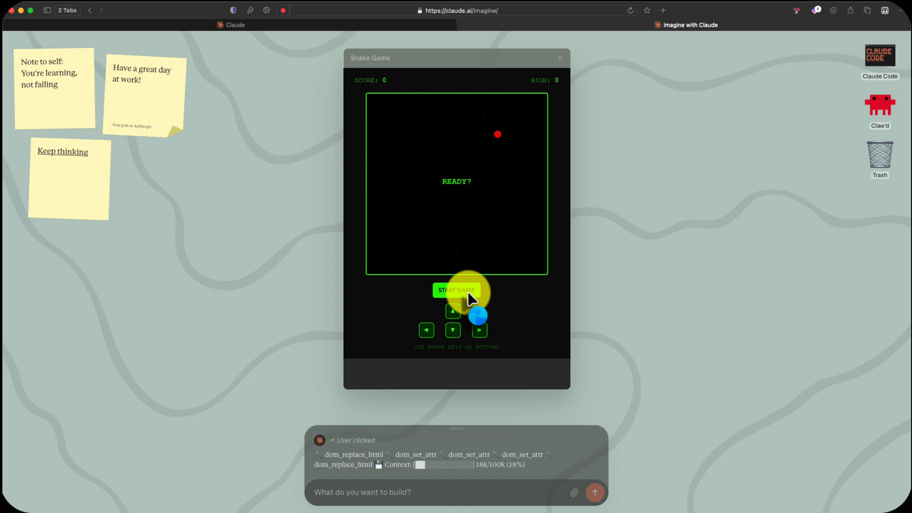
pyautogui.click(456, 290)
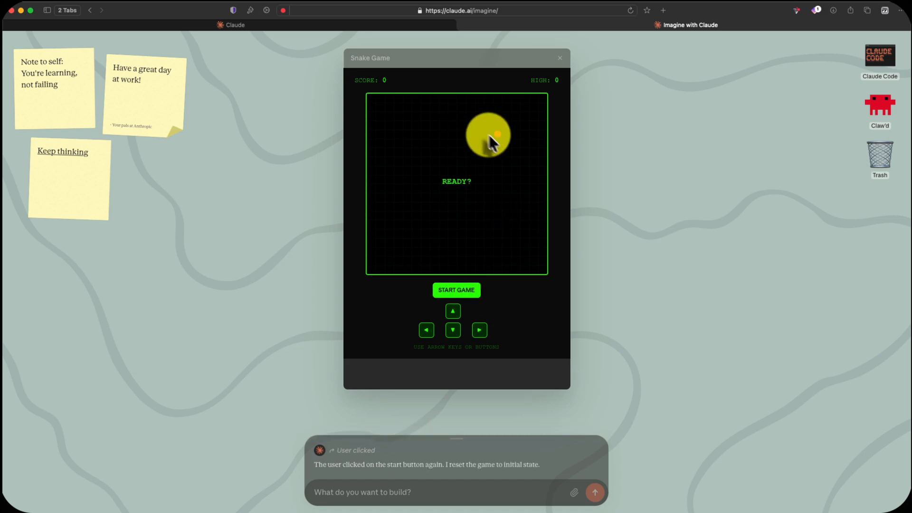
pyautogui.click(456, 290)
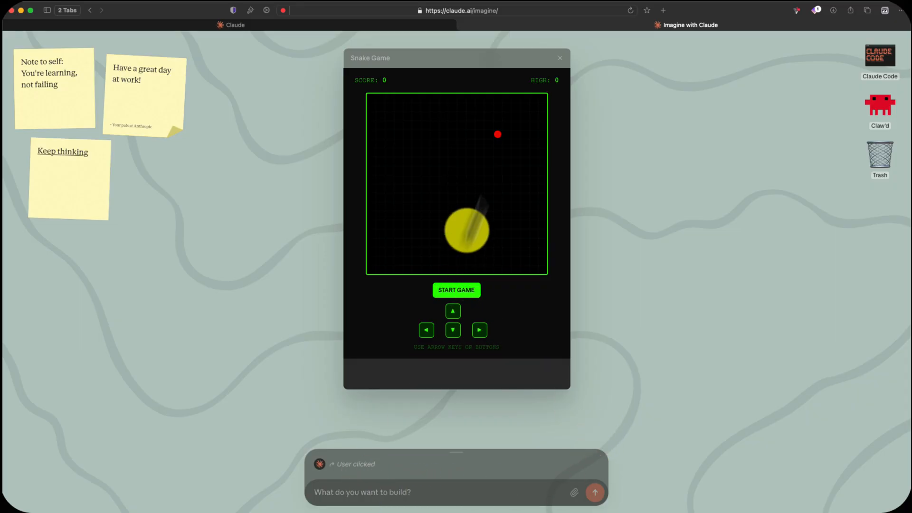
pyautogui.click(456, 290)
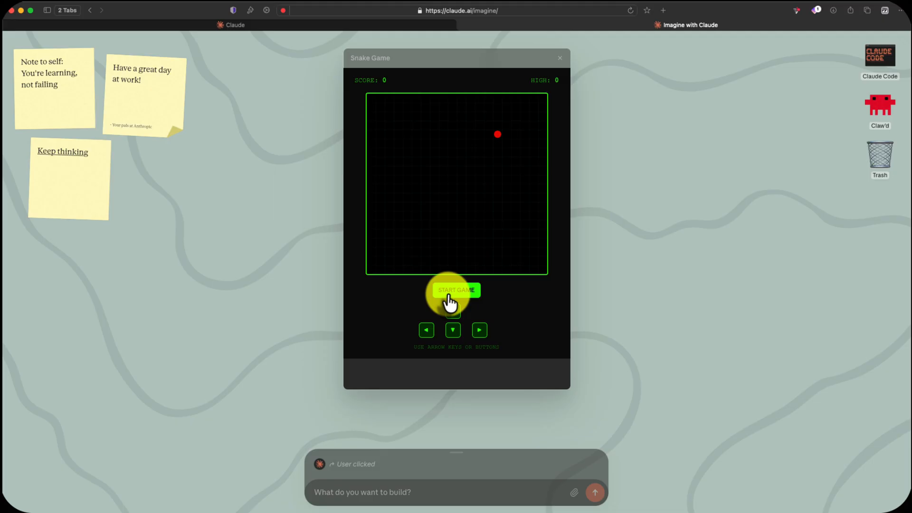
pyautogui.click(456, 290)
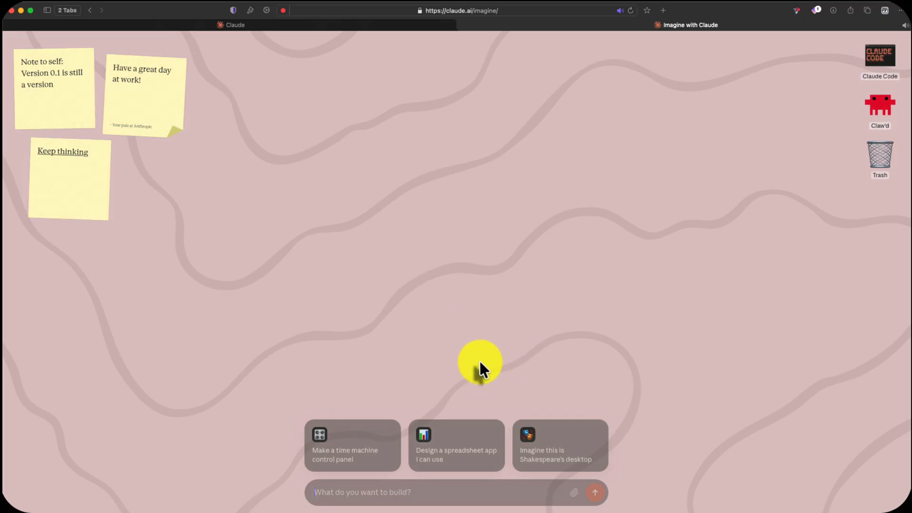
pyautogui.moveTo(326, 451)
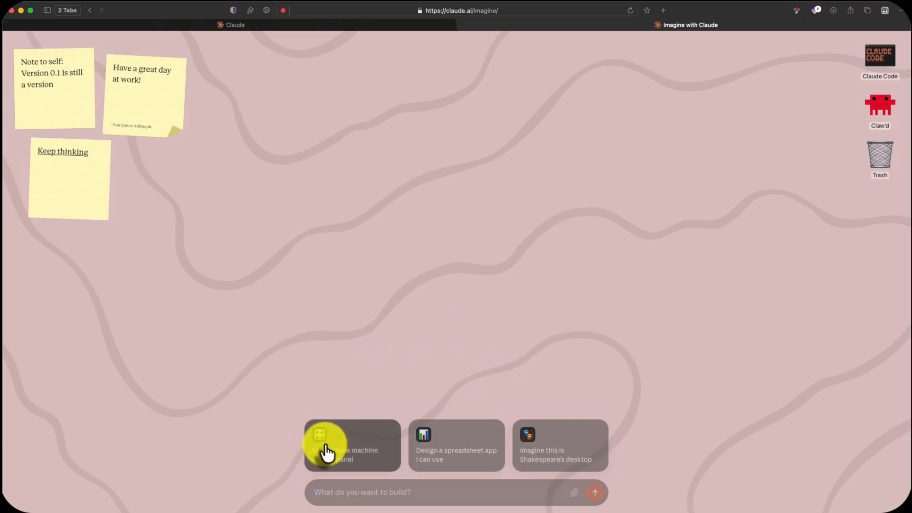
# - Request a time machine control panel and scroll to its Flux Capacitor status and activate option
pyautogui.click(353, 445)
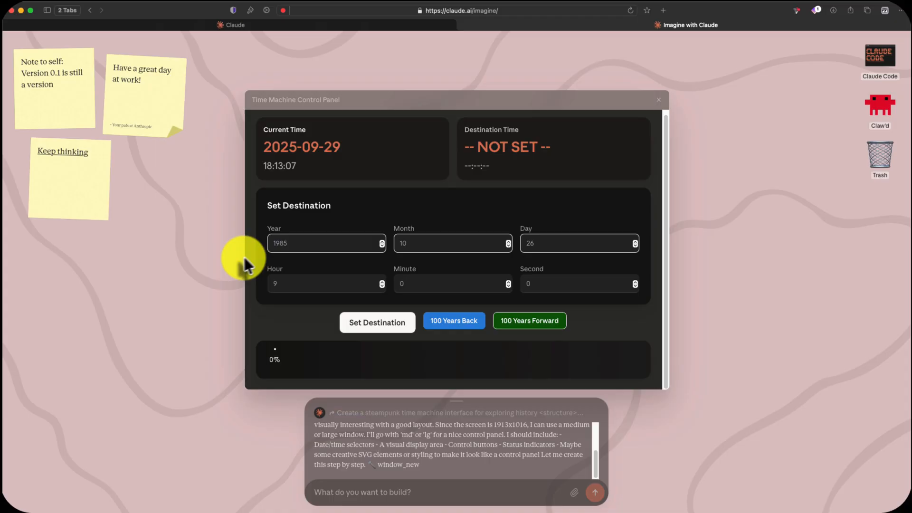
pyautogui.scroll(-3)
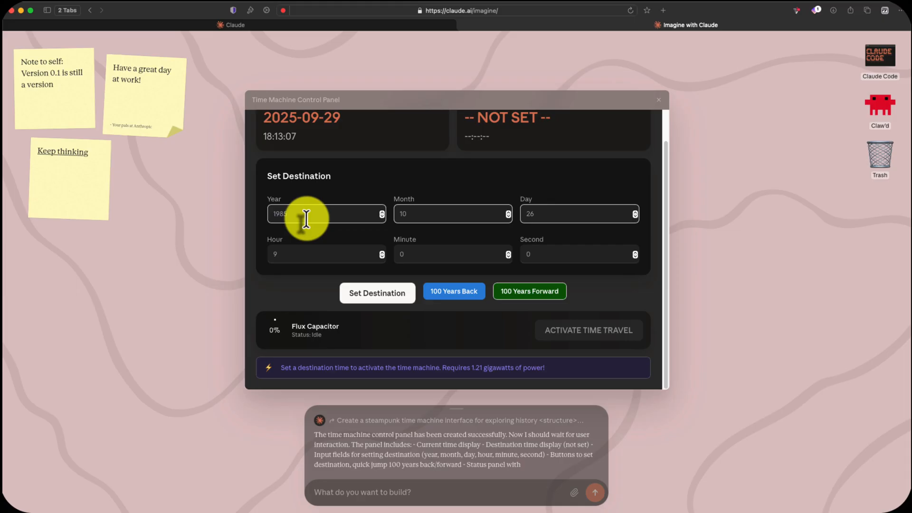
# - Set the destination to 1983-01-01 and activate time travel
pyautogui.click(326, 214)
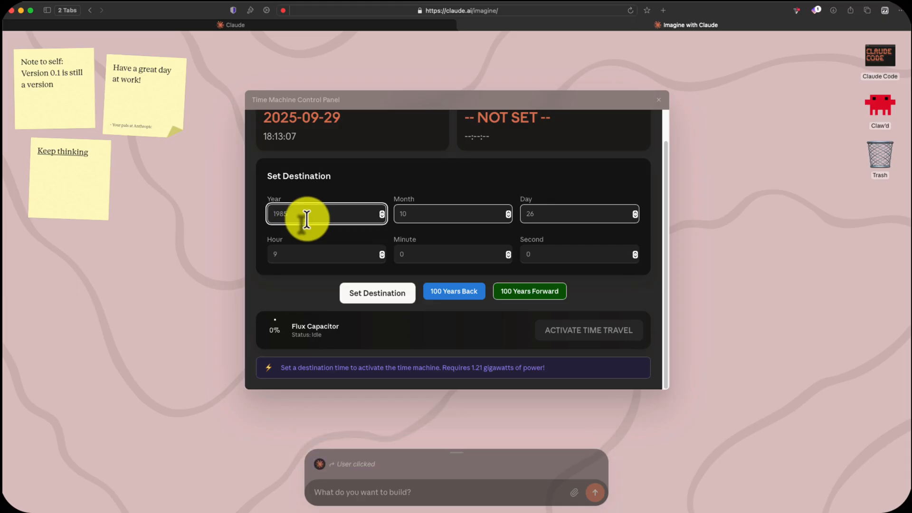
pyautogui.click(580, 214)
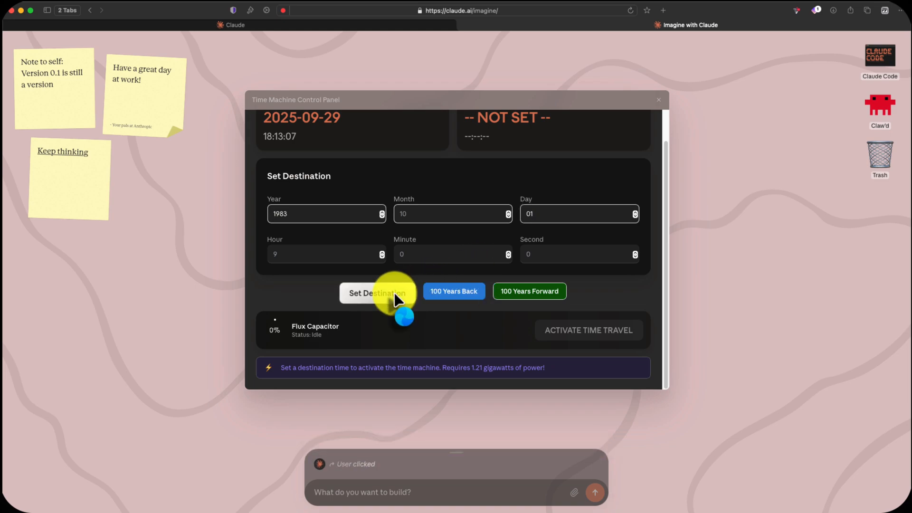
pyautogui.click(377, 293)
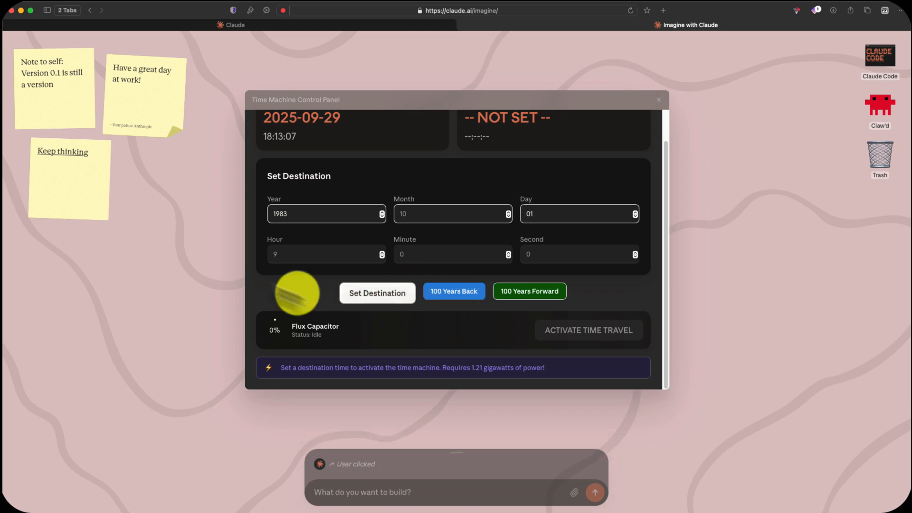
pyautogui.click(376, 293)
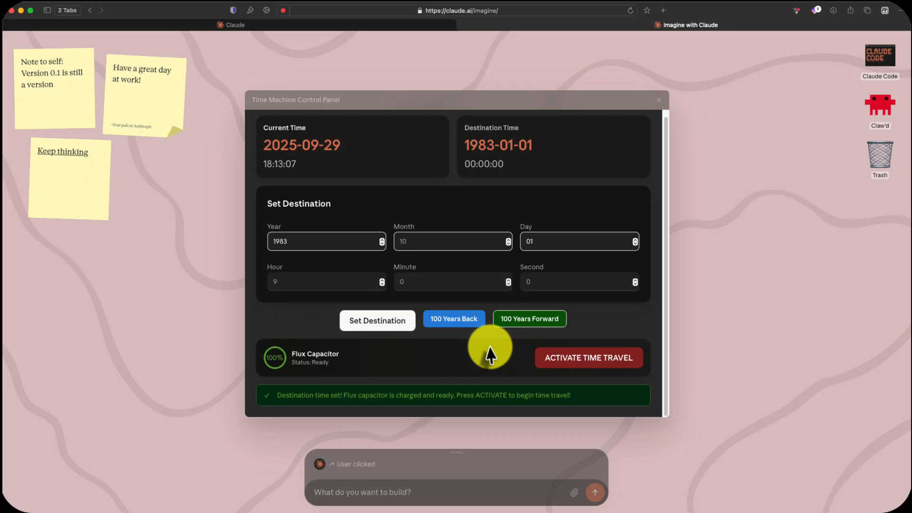
pyautogui.click(588, 357)
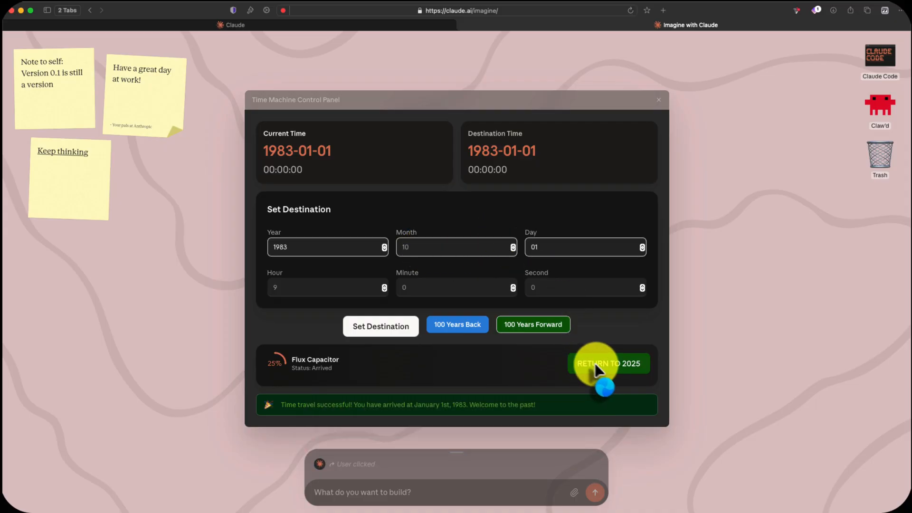
pyautogui.moveTo(462, 477)
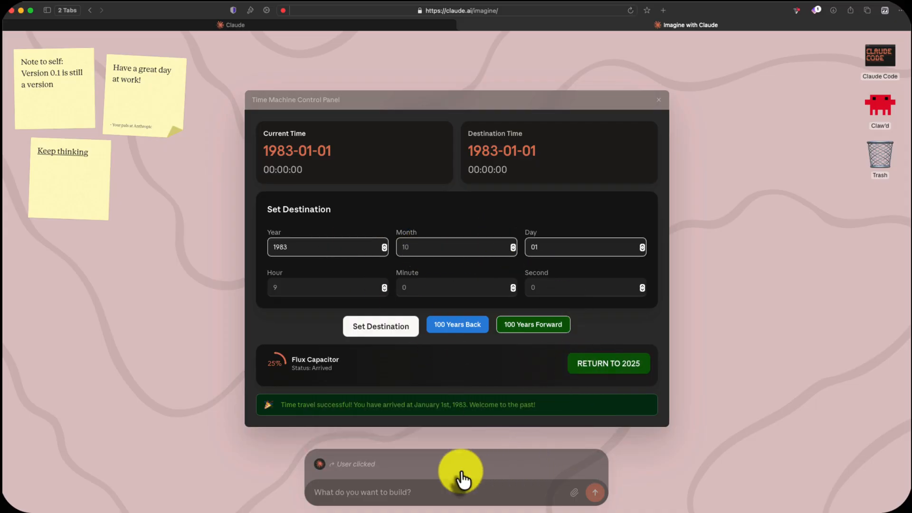
# - Return the time machine to 2025 and reload the page to the welcome card
pyautogui.click(608, 363)
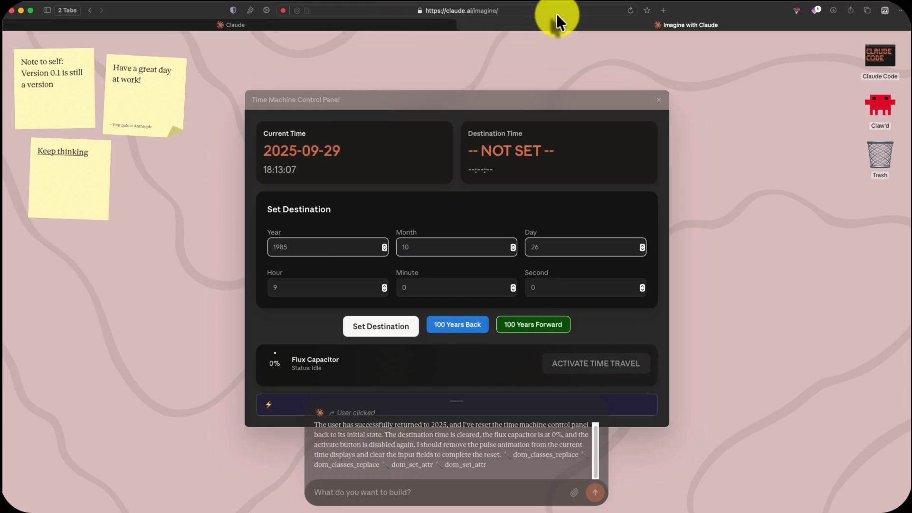
pyautogui.click(460, 10)
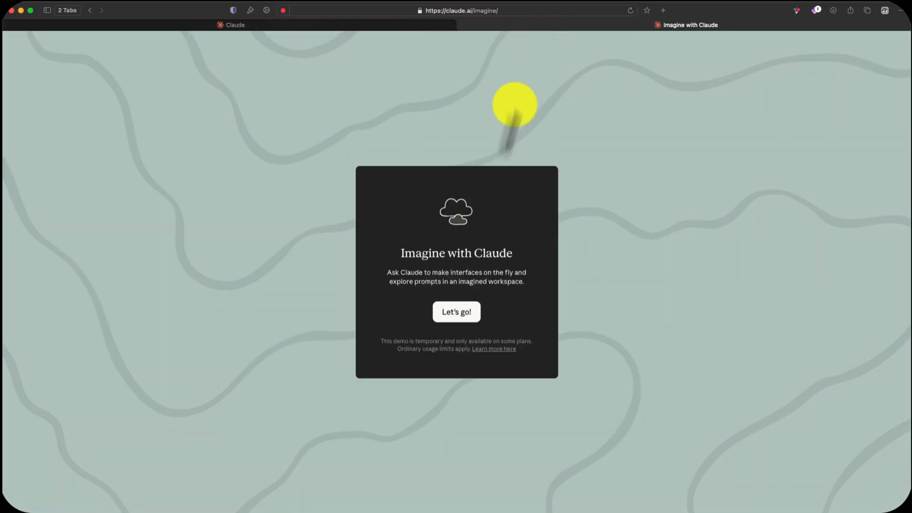
# - Enter a fresh workspace and submit the prompt 'build a classic game of pong'
pyautogui.click(456, 312)
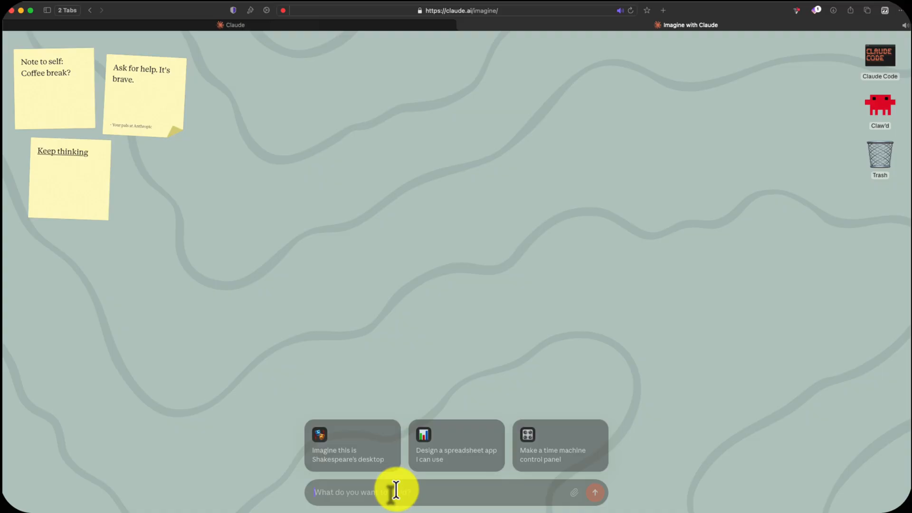
pyautogui.write('build a classic game of pong')
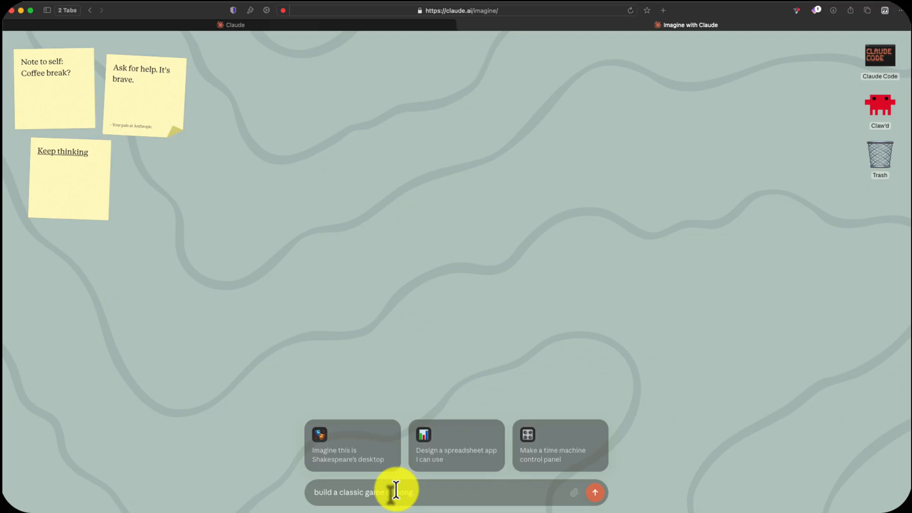
pyautogui.click(594, 493)
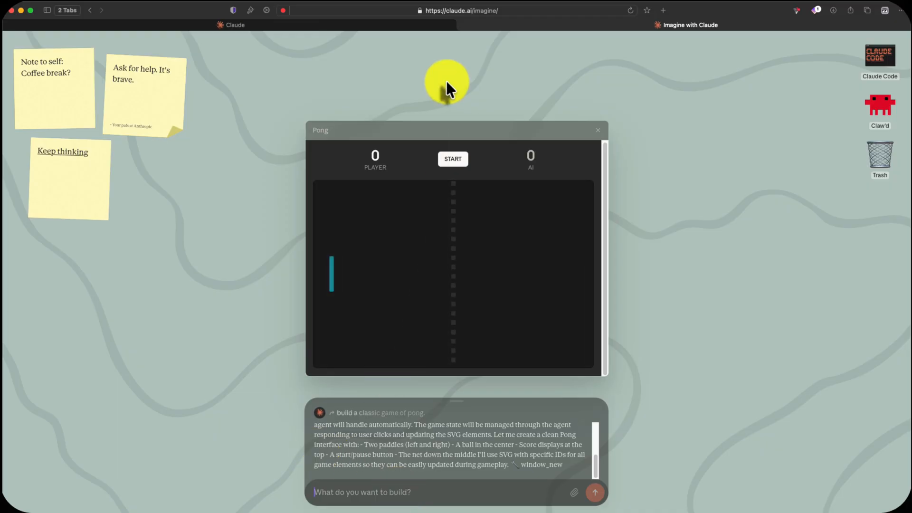
# - Start the Pong match, then open Claw'd's Retro Beach Arcade from its desktop icon
pyautogui.click(453, 158)
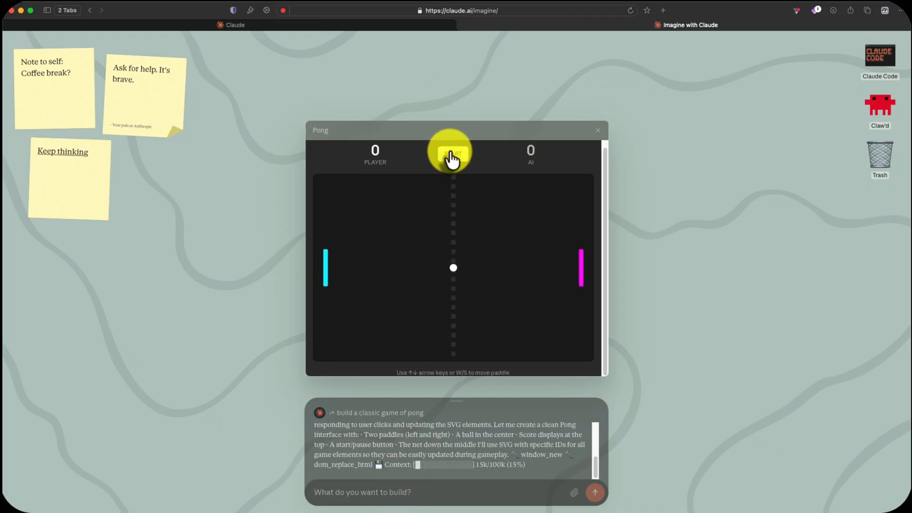
pyautogui.click(452, 153)
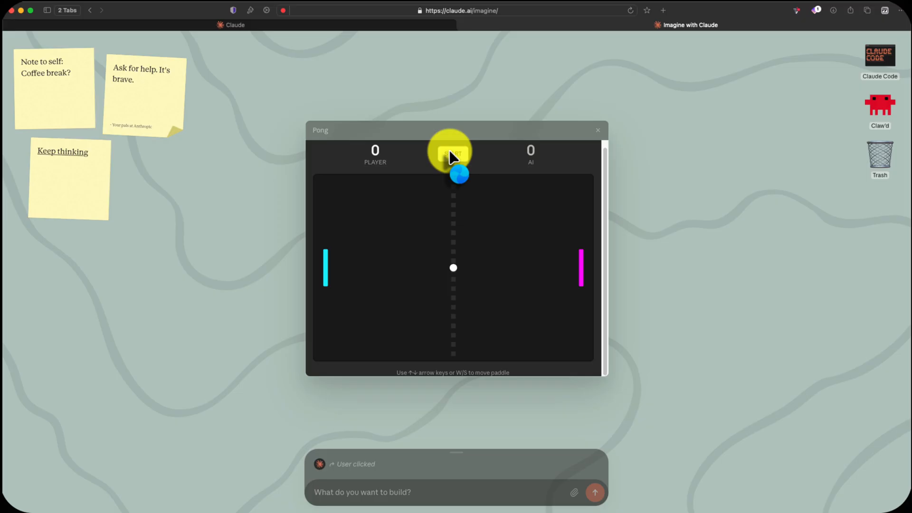
pyautogui.click(453, 153)
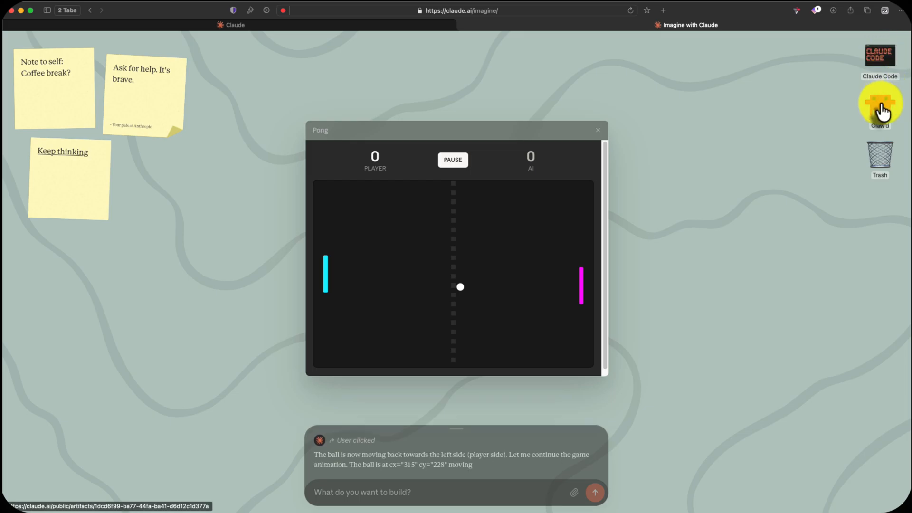
pyautogui.click(879, 104)
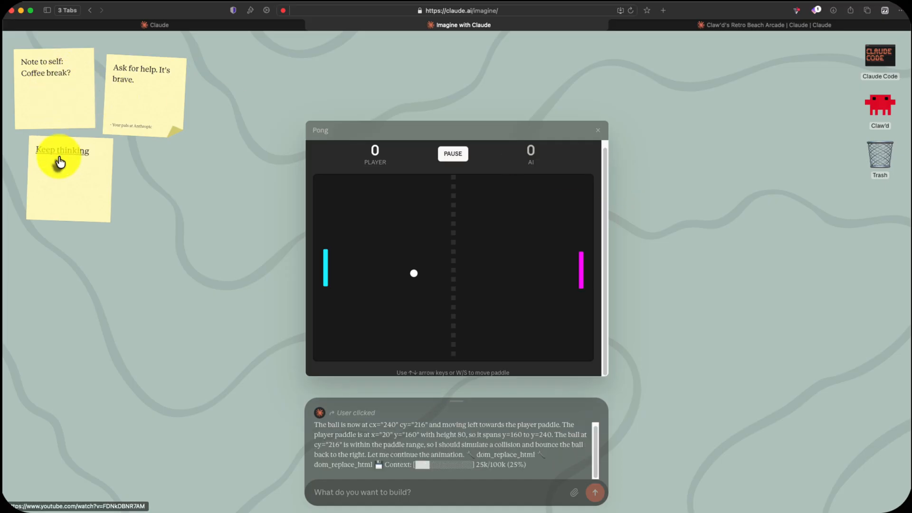
# - View and close the Keep thinking video, then close the Pong window
pyautogui.click(61, 150)
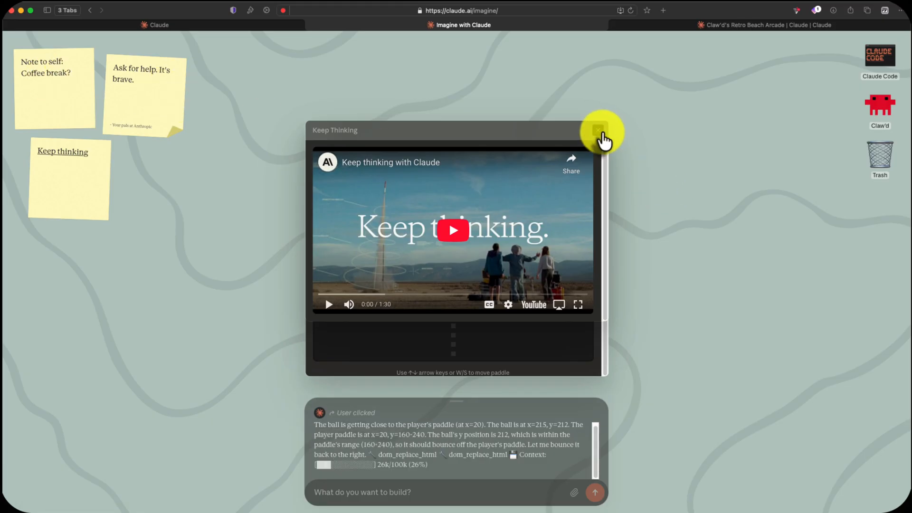
pyautogui.click(598, 130)
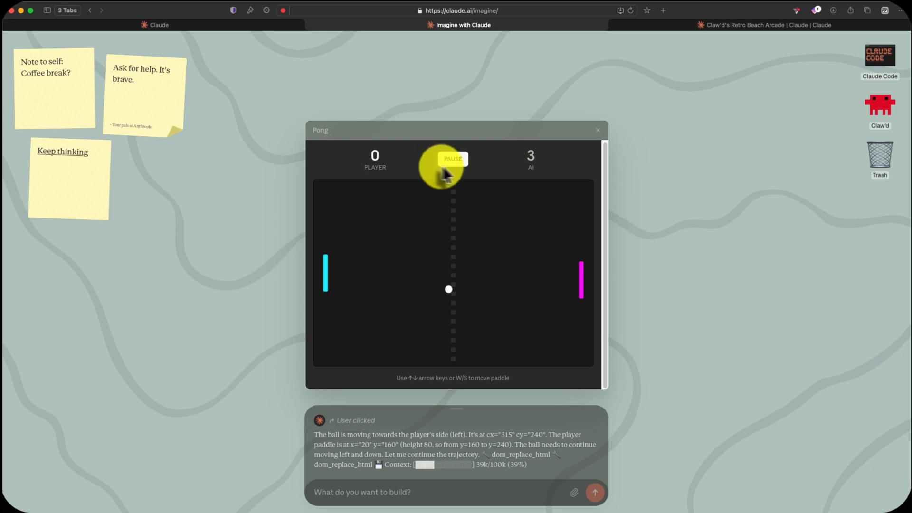
pyautogui.click(597, 130)
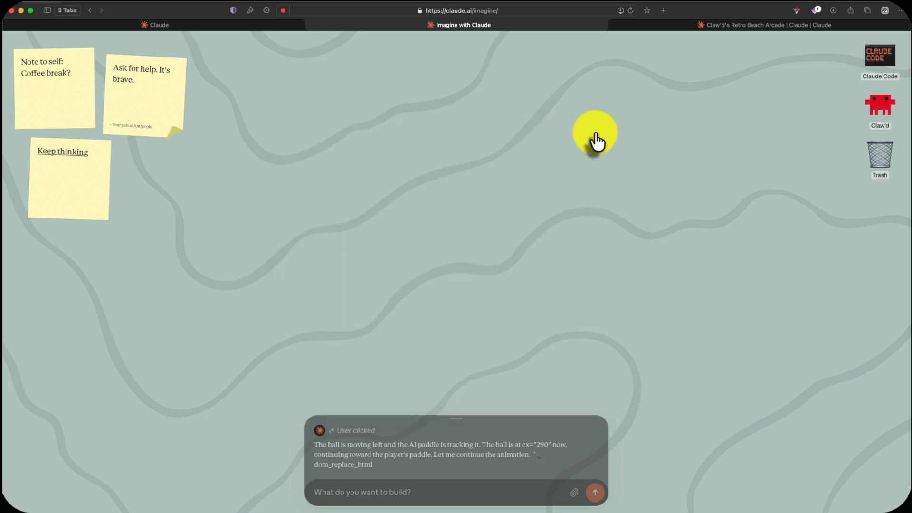